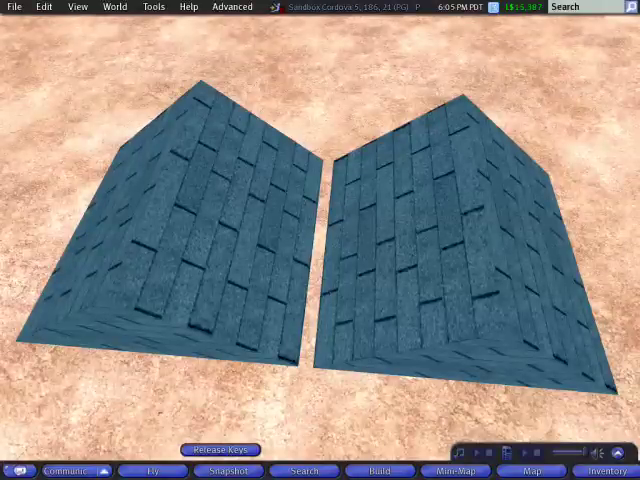
Step: Focus the camera on the left roof half and zoom in close
{"action": "left_click", "coordinate": [356, 376]}
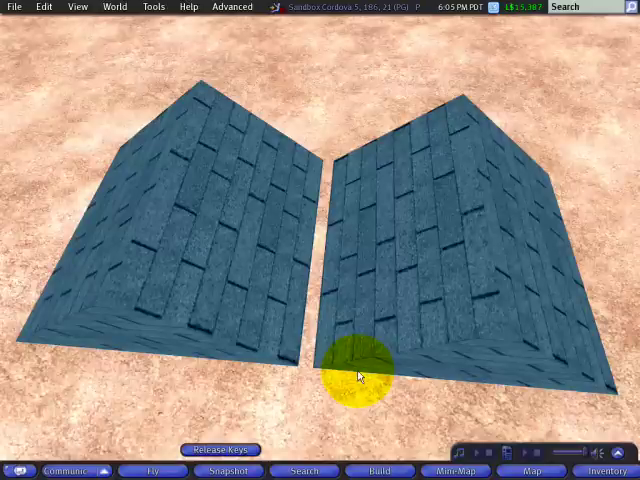
{"action": "mouse_move", "coordinate": [228, 232]}
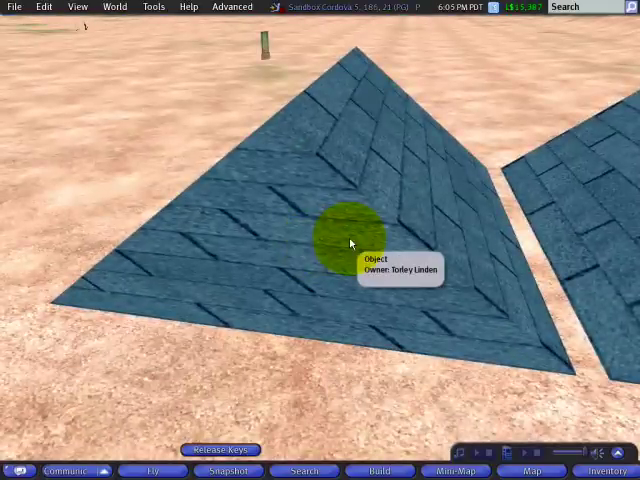
Step: Edit the left roof piece and reveal its texture mapping choices, Default and Planar
{"action": "right_click", "coordinate": [350, 242]}
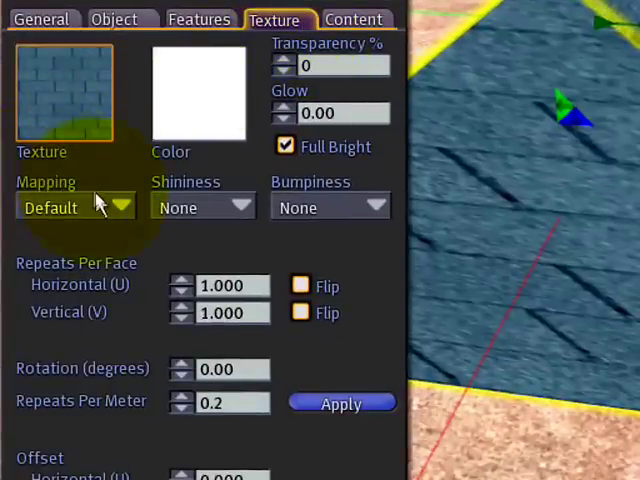
{"action": "left_click", "coordinate": [76, 208]}
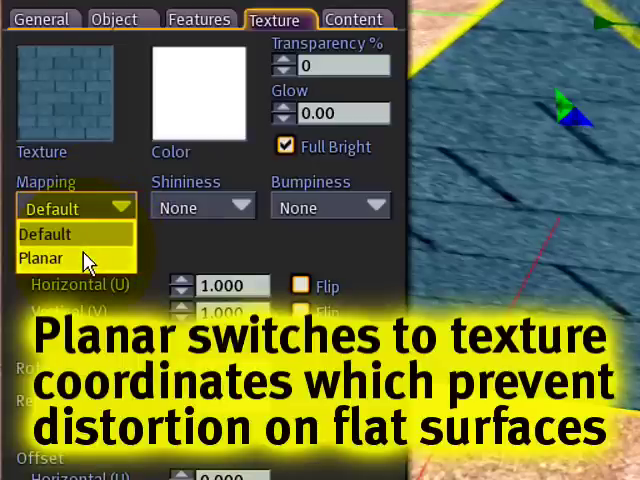
Step: Apply Planar mapping to the roof texture
{"action": "left_click", "coordinate": [42, 256]}
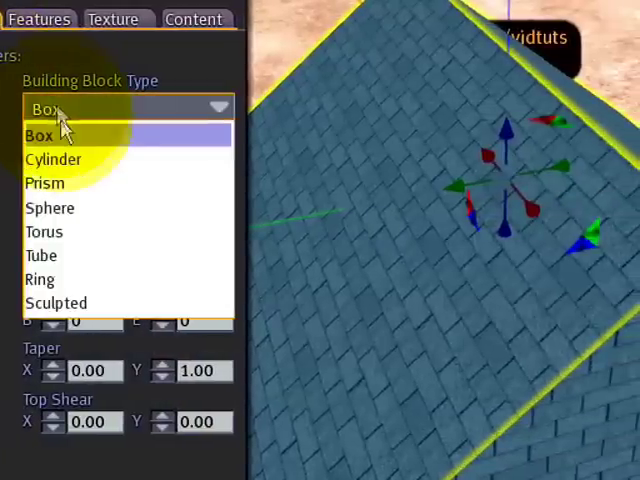
Step: Change the roof prim's building block type to Cylinder and return to its texture settings
{"action": "left_click", "coordinate": [52, 160]}
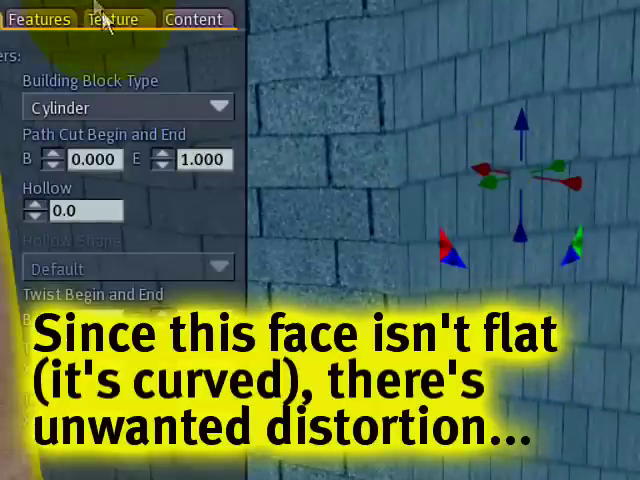
{"action": "left_click", "coordinate": [116, 18]}
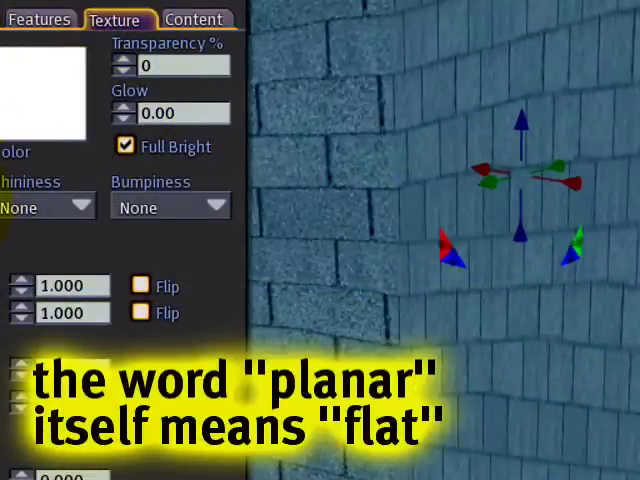
Step: Set the cylinder's texture mapping back to Default with 2 horizontal repeats per face
{"action": "left_click", "coordinate": [76, 208]}
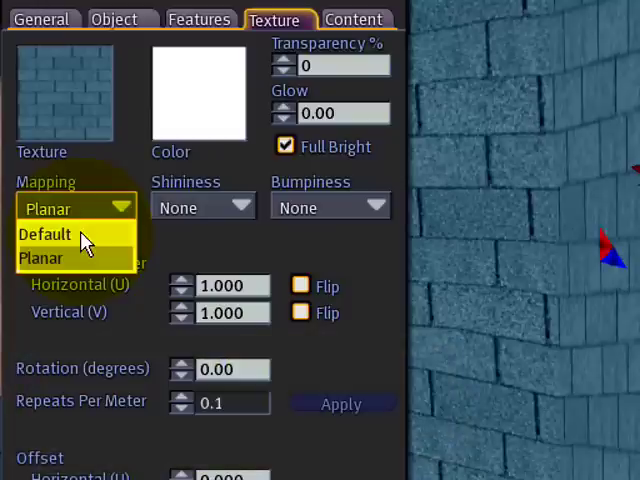
{"action": "left_click", "coordinate": [44, 232]}
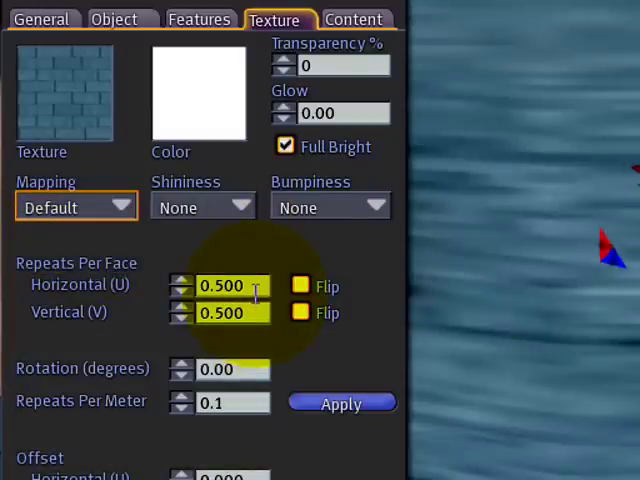
{"action": "type", "text": "2"}
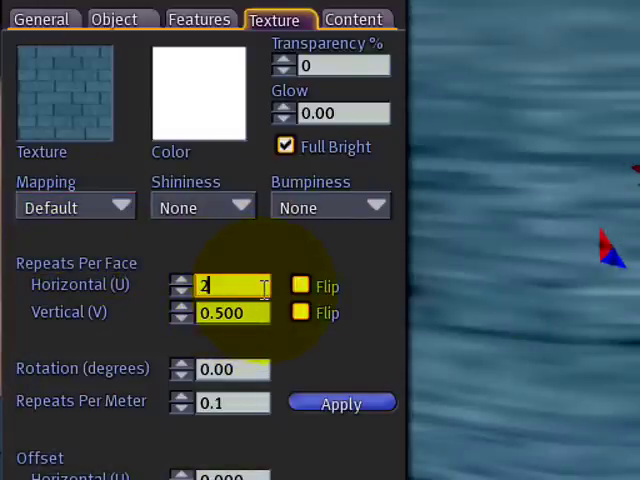